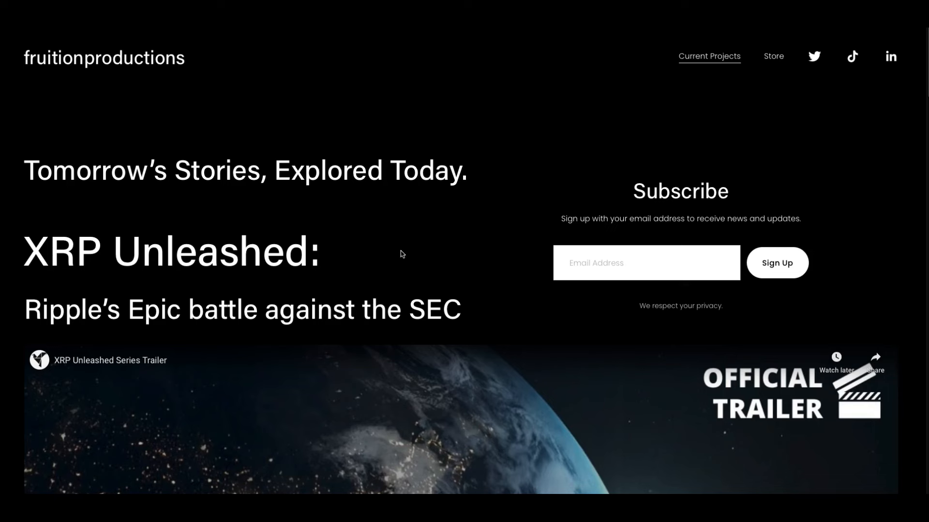
pyautogui.moveTo(459, 267)
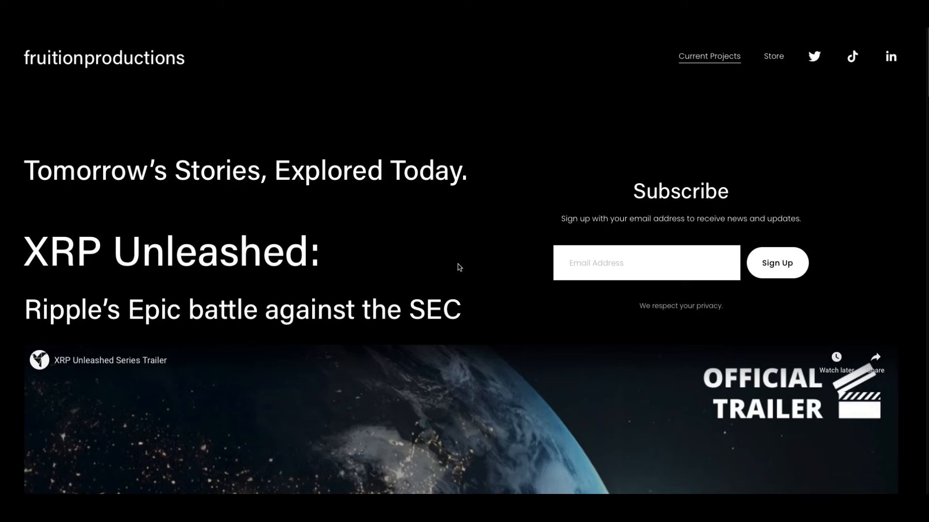
pyautogui.moveTo(514, 250)
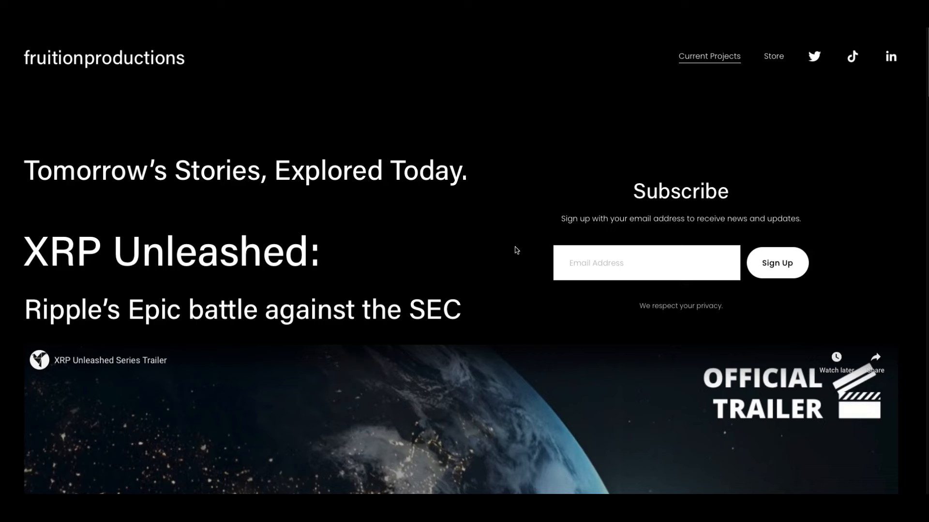
pyautogui.moveTo(441, 227)
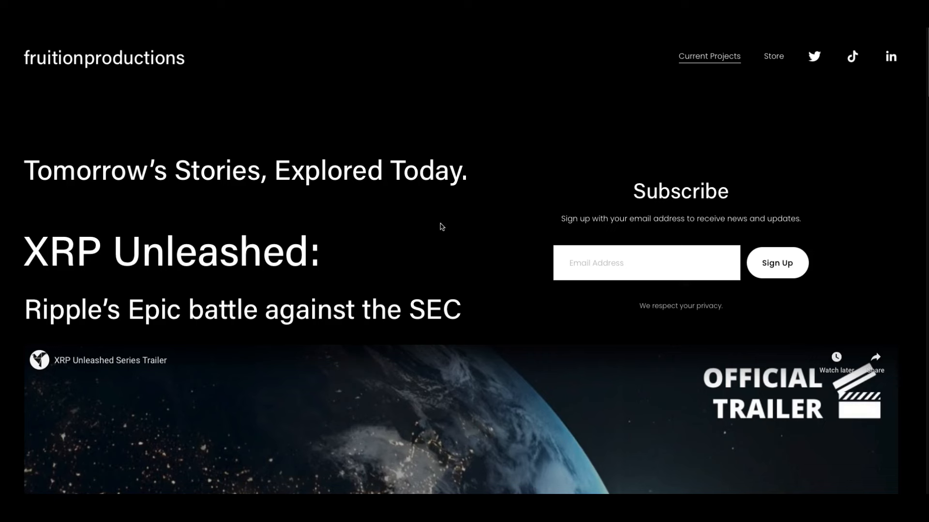
pyautogui.moveTo(470, 291)
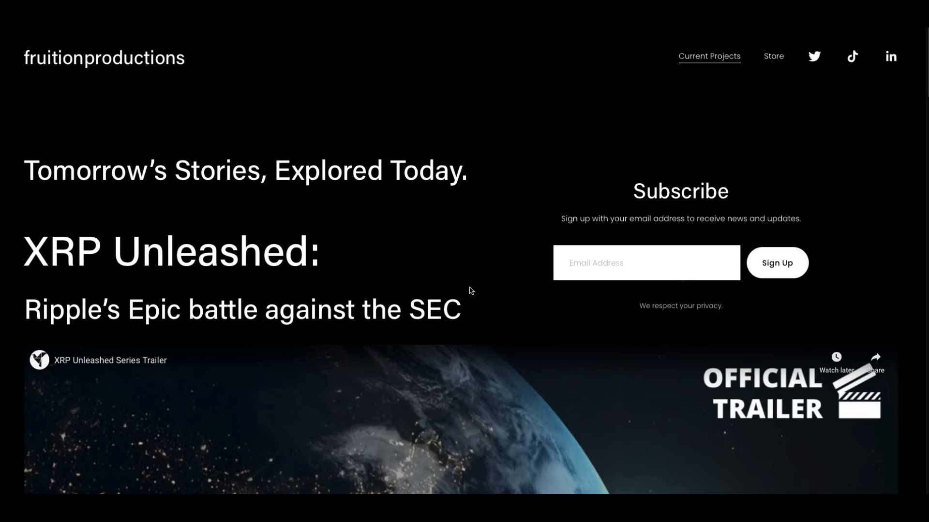
pyautogui.moveTo(488, 262)
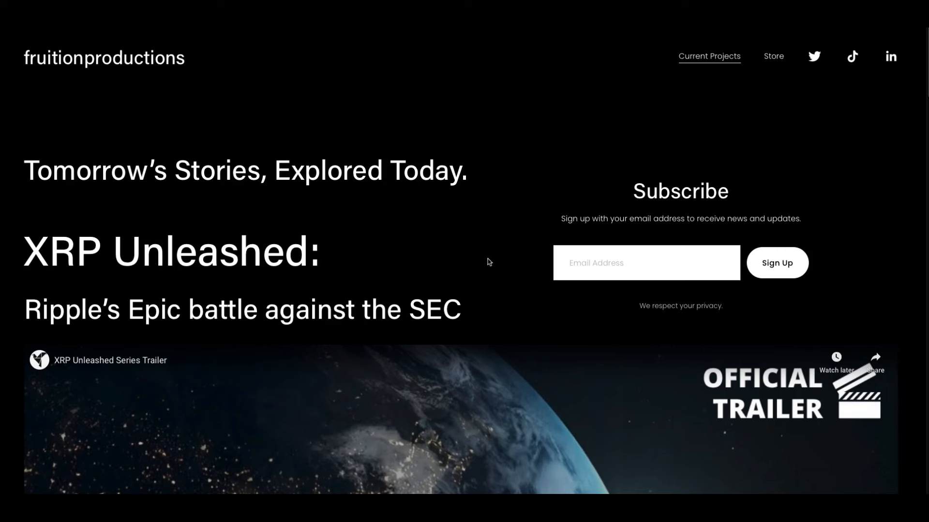
pyautogui.moveTo(774, 58)
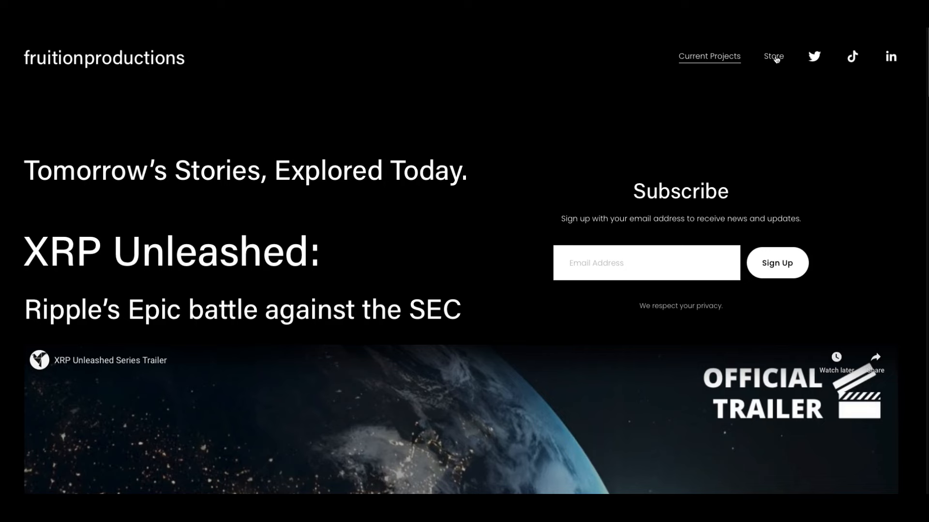
# Step: Browse the Fruition Productions Store, including the $45 backpack and XRP Unleashed t-shirts
pyautogui.click(773, 55)
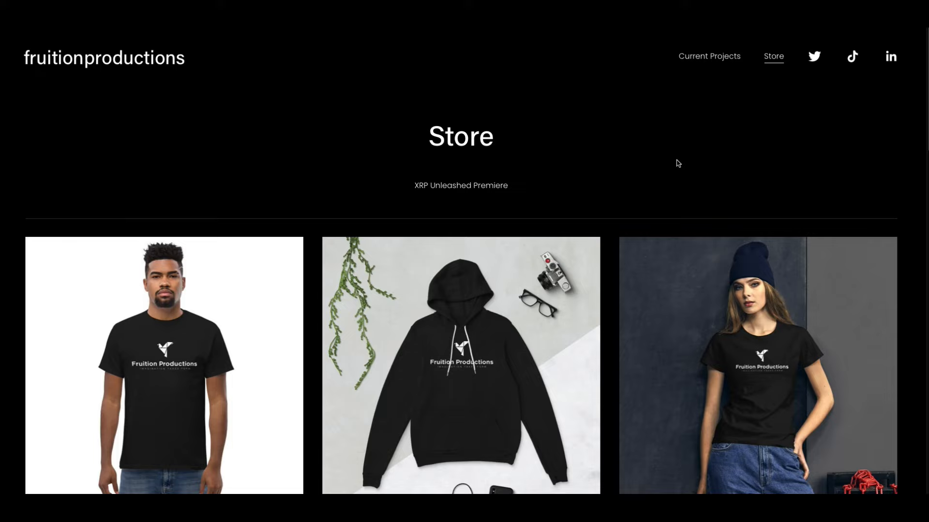
pyautogui.moveTo(212, 122)
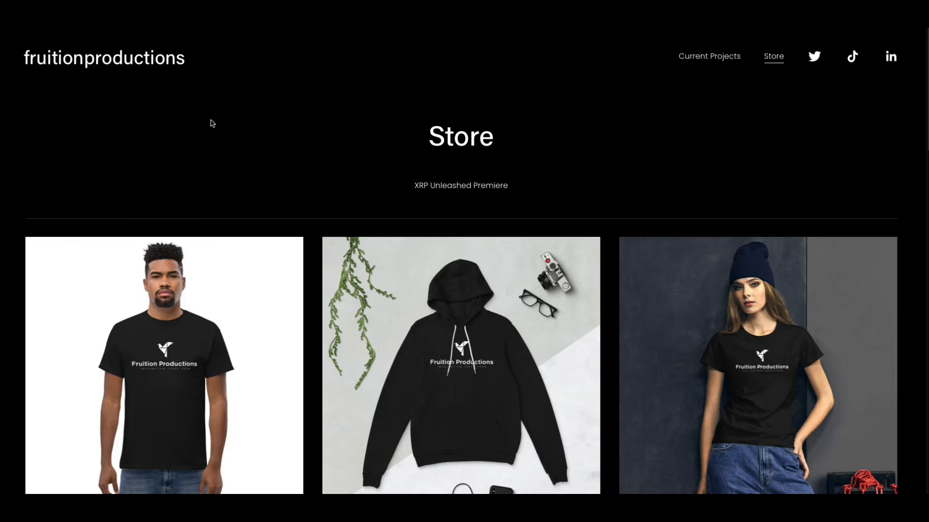
pyautogui.scroll(-3)
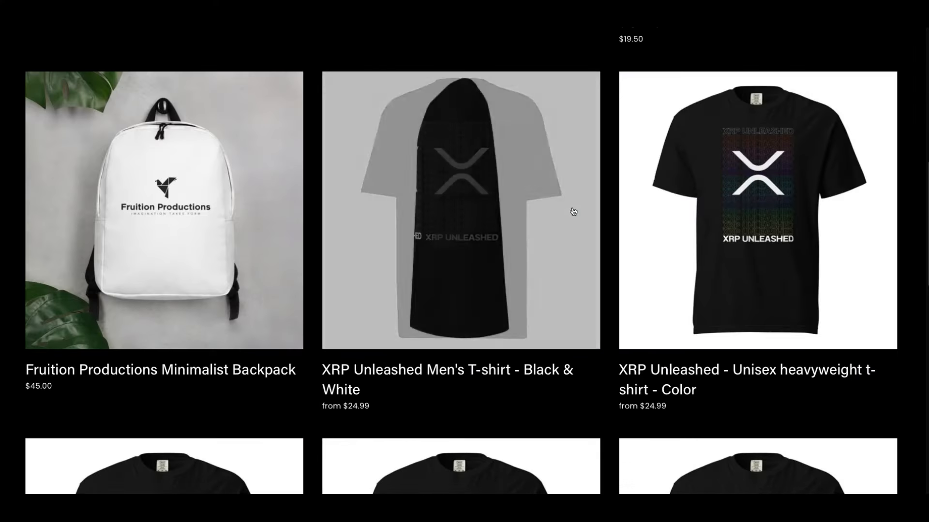
pyautogui.scroll(3)
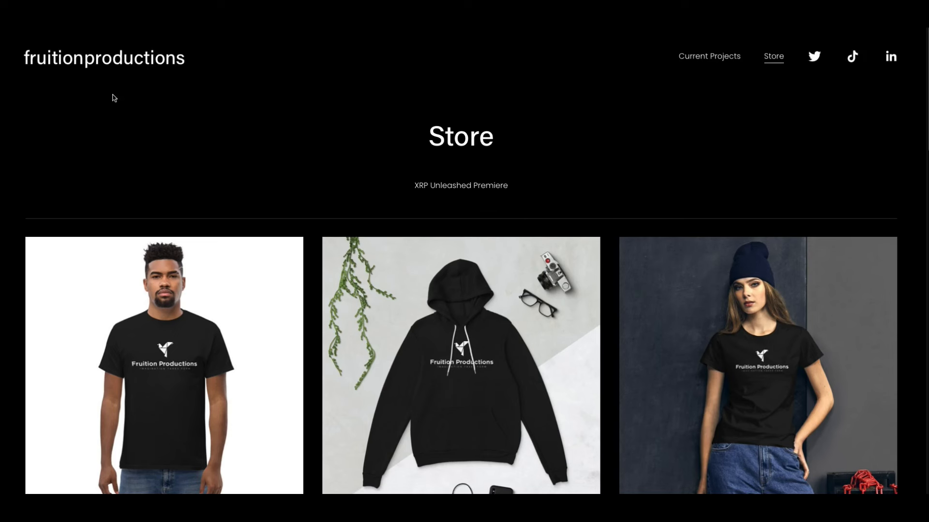
pyautogui.moveTo(326, 170)
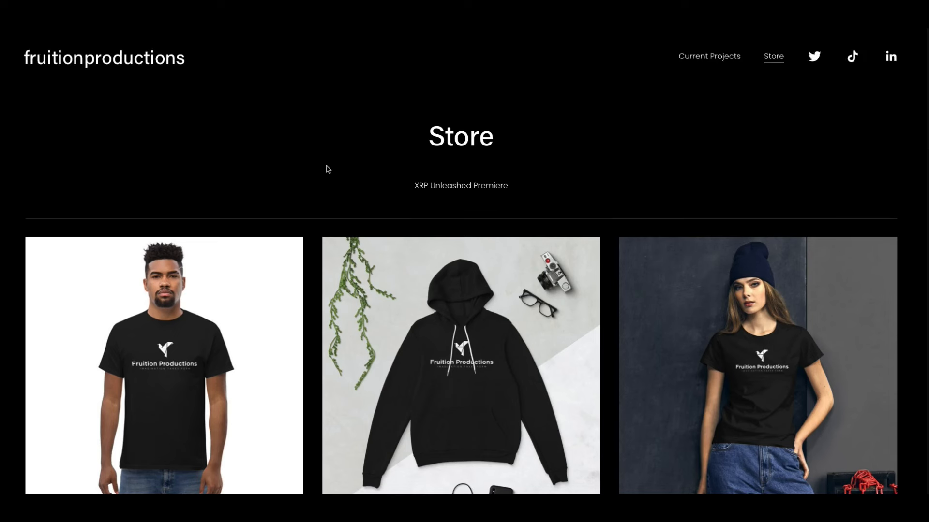
pyautogui.moveTo(306, 125)
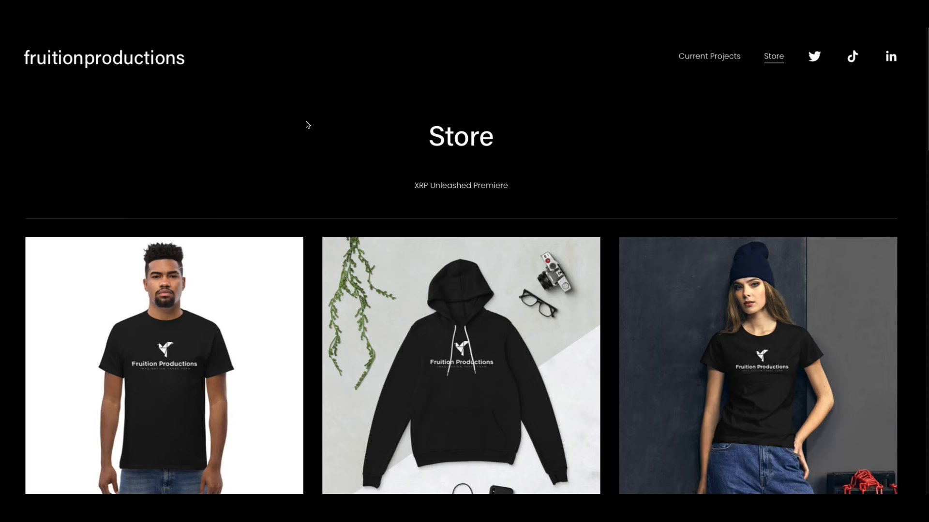
pyautogui.moveTo(93, 83)
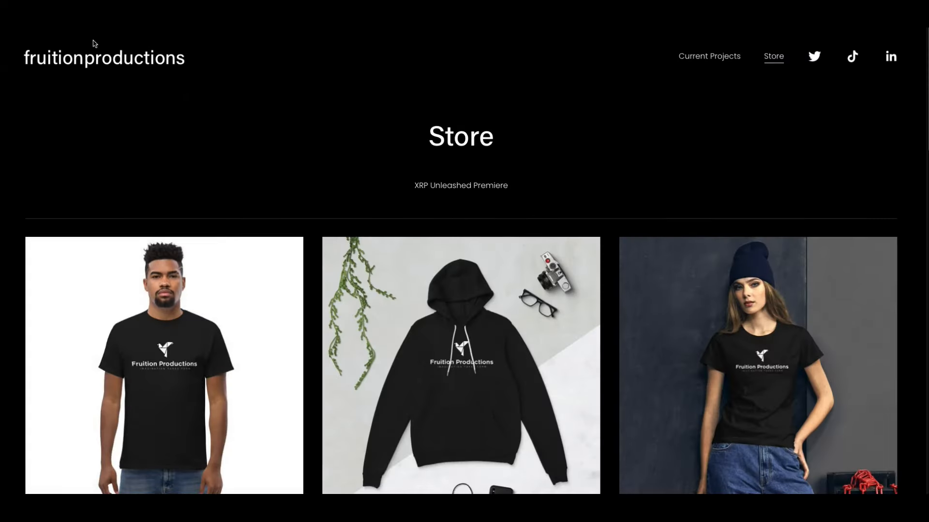
# Step: Enlarge Dark Defender's monthly XRP chart showing Fibonacci targets up to $5.86, then close it
pyautogui.click(813, 56)
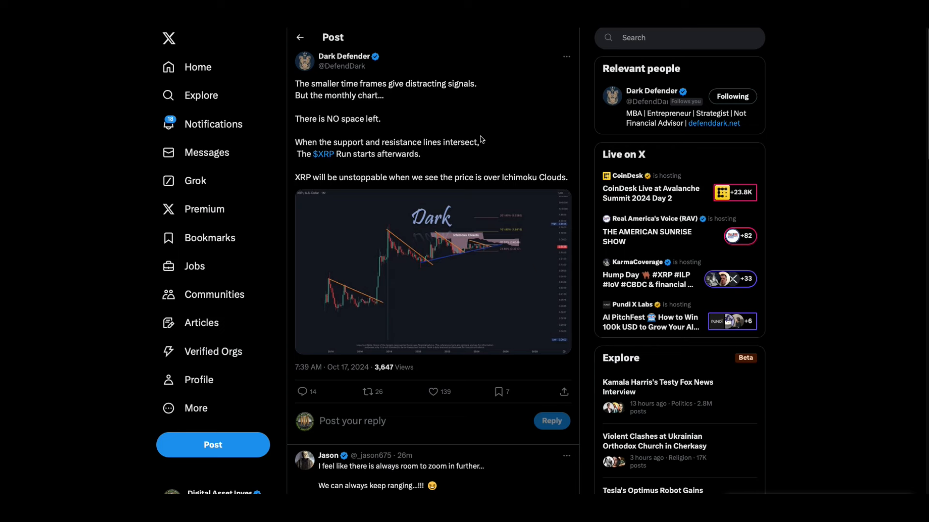
pyautogui.moveTo(431, 130)
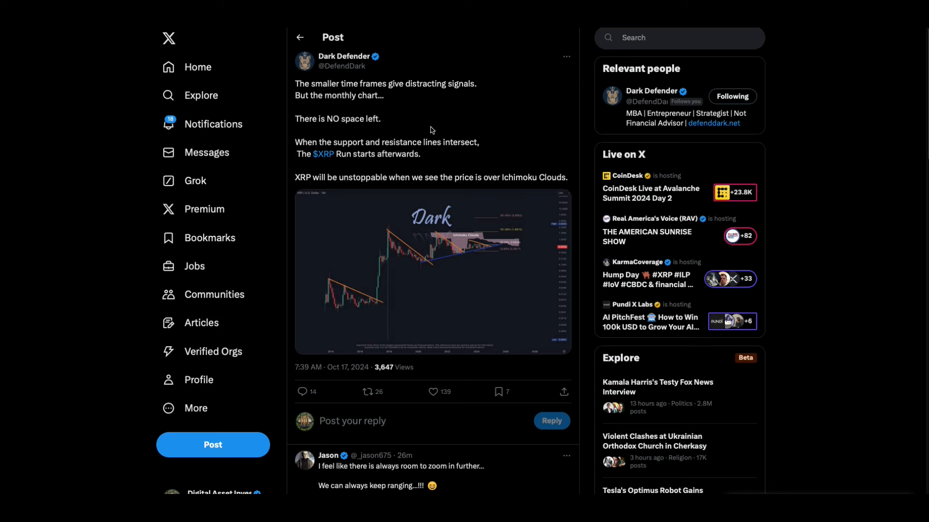
pyautogui.click(369, 392)
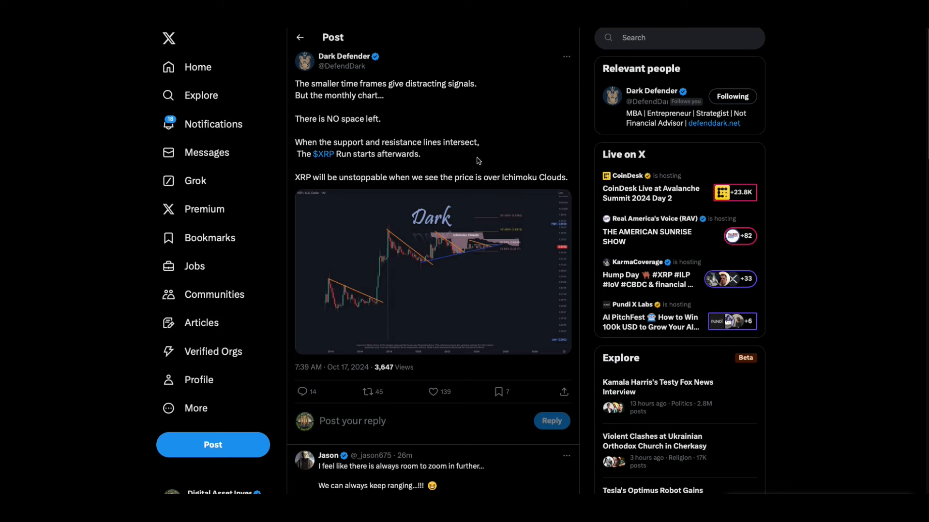
pyautogui.moveTo(455, 195)
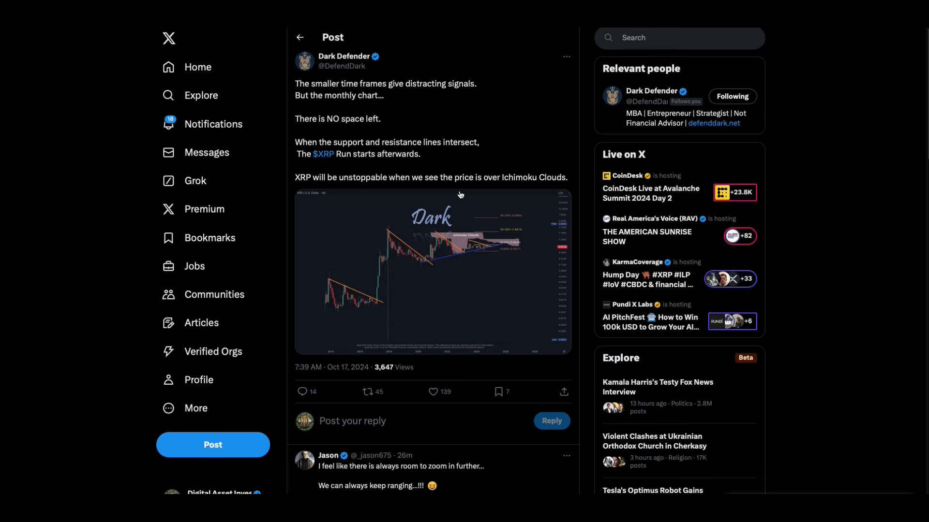
pyautogui.moveTo(516, 216)
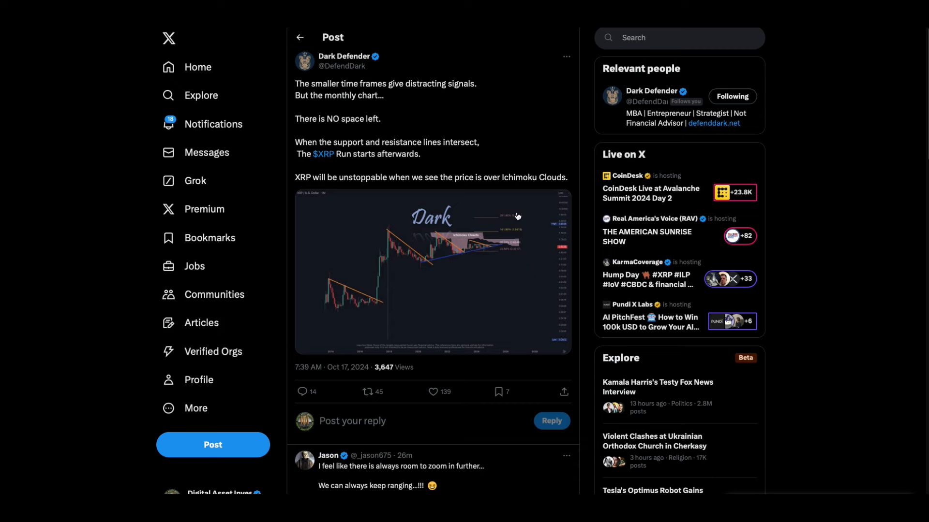
pyautogui.click(432, 271)
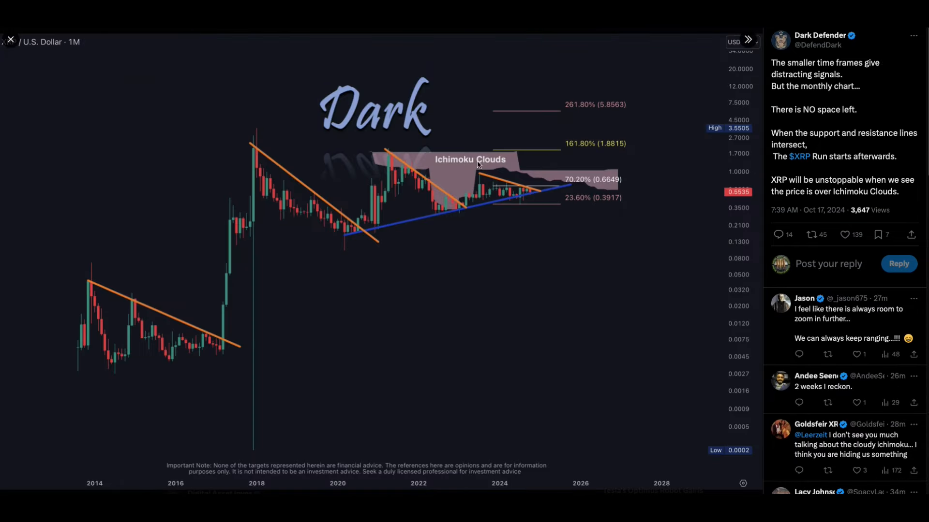
pyautogui.click(843, 234)
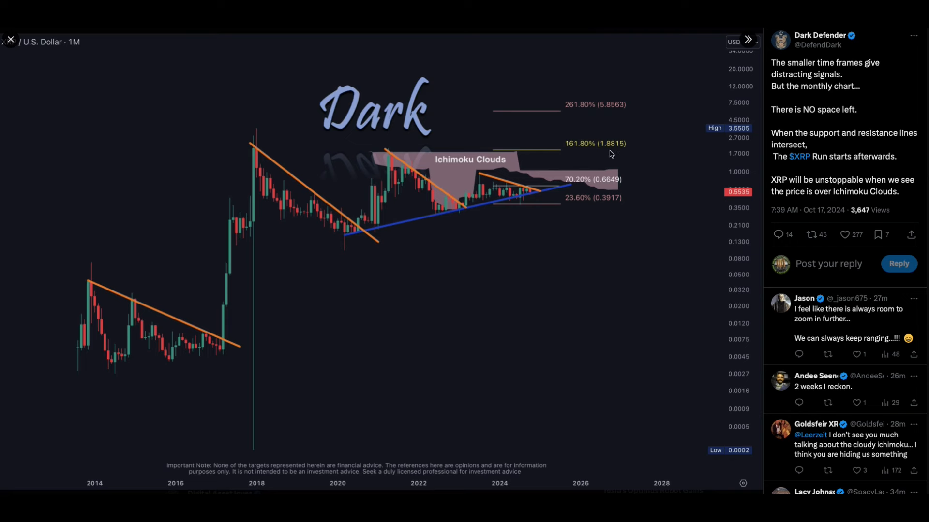
pyautogui.moveTo(614, 153)
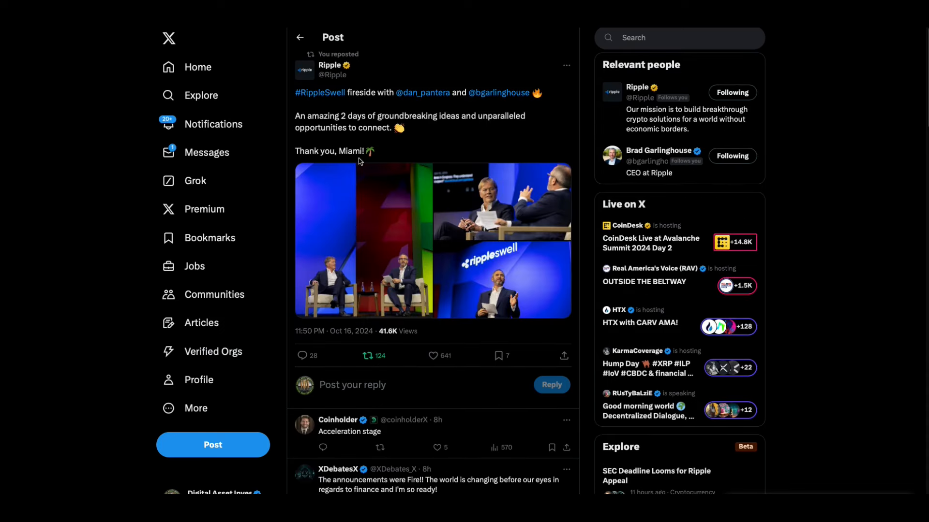
pyautogui.moveTo(354, 236)
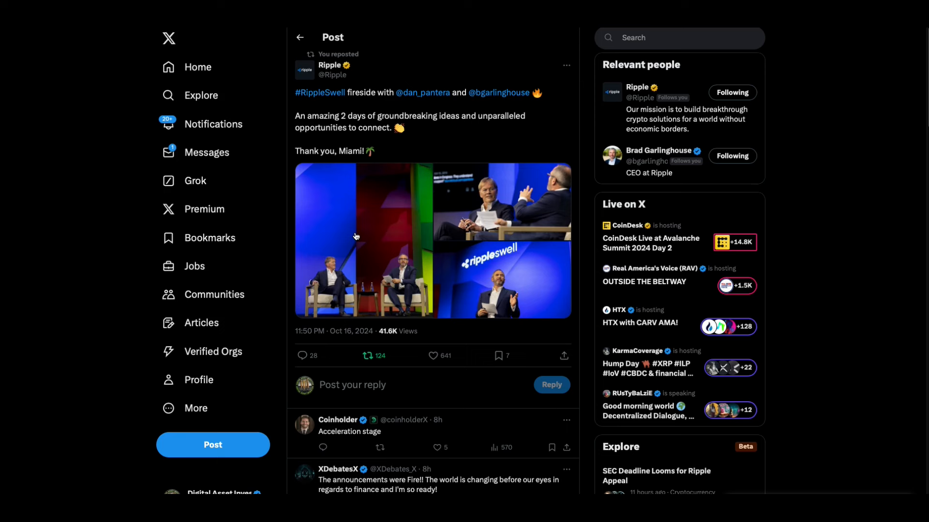
pyautogui.moveTo(183, 205)
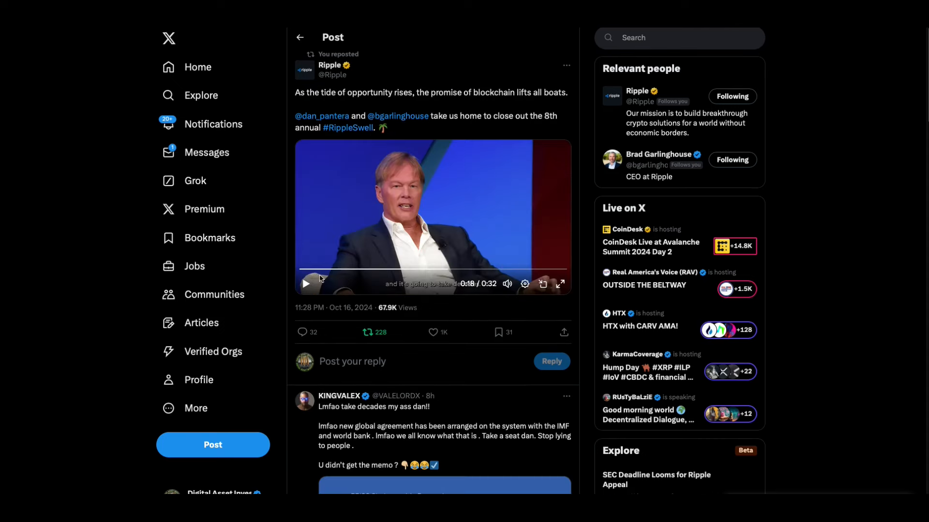
# Step: Rewind Ripple's 32-second #RippleSwell fireside video to 0:00 and play it
pyautogui.click(306, 283)
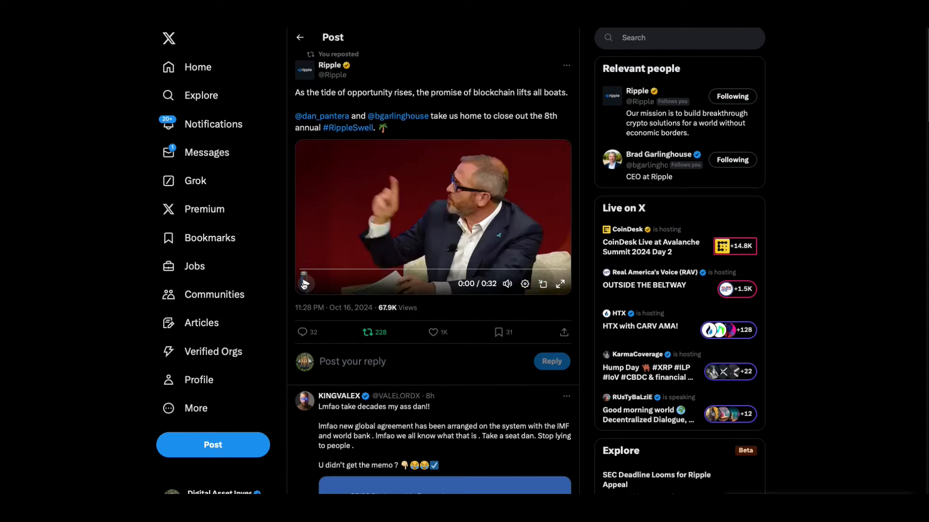
pyautogui.click(304, 284)
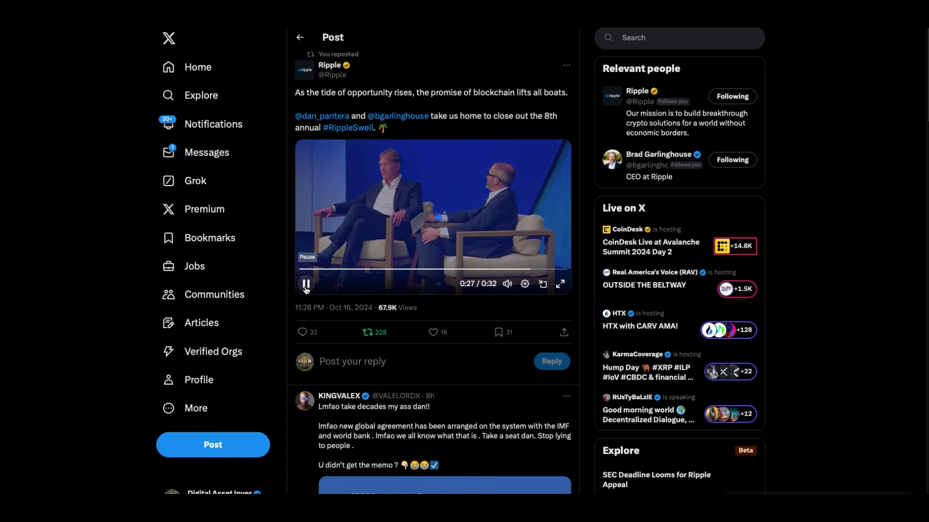
# Step: Play Rob Cunningham's KUWL Update #14 fireside chat video and pause it near the end
pyautogui.click(305, 284)
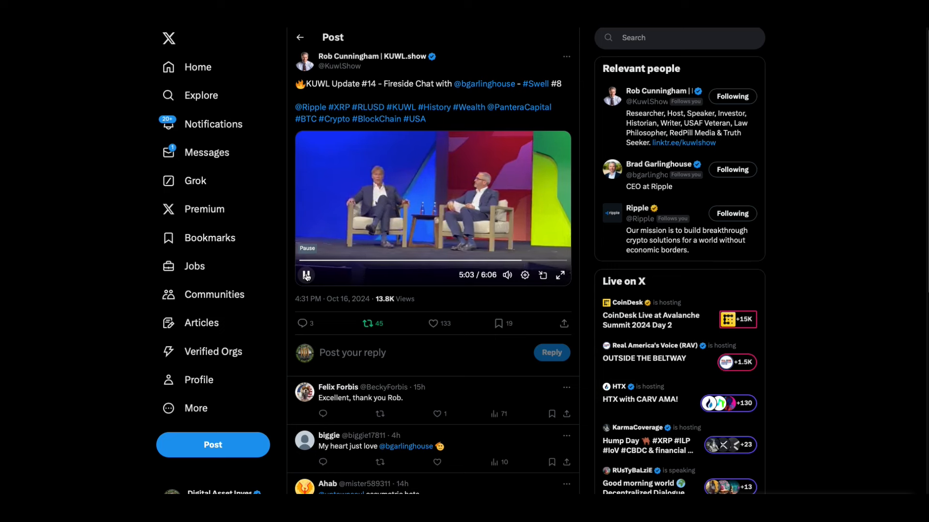
pyautogui.click(306, 275)
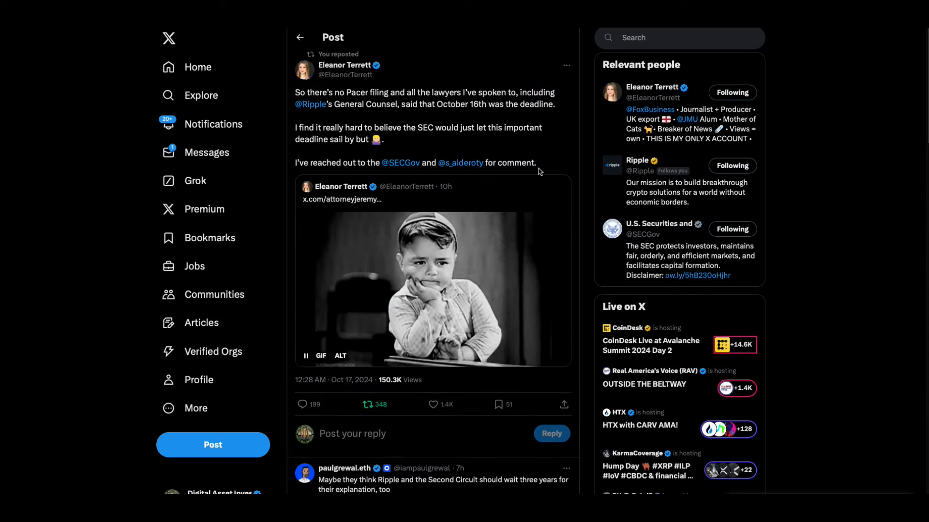
pyautogui.moveTo(507, 122)
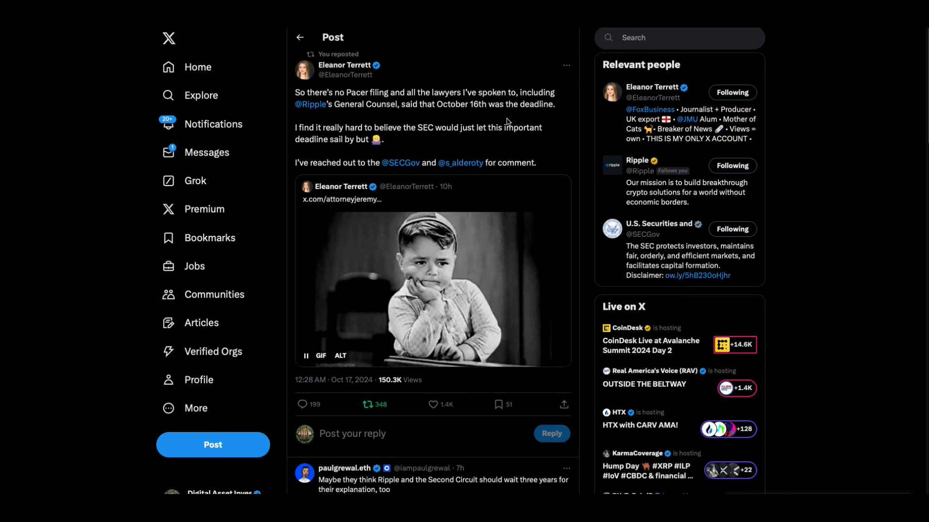
pyautogui.moveTo(478, 87)
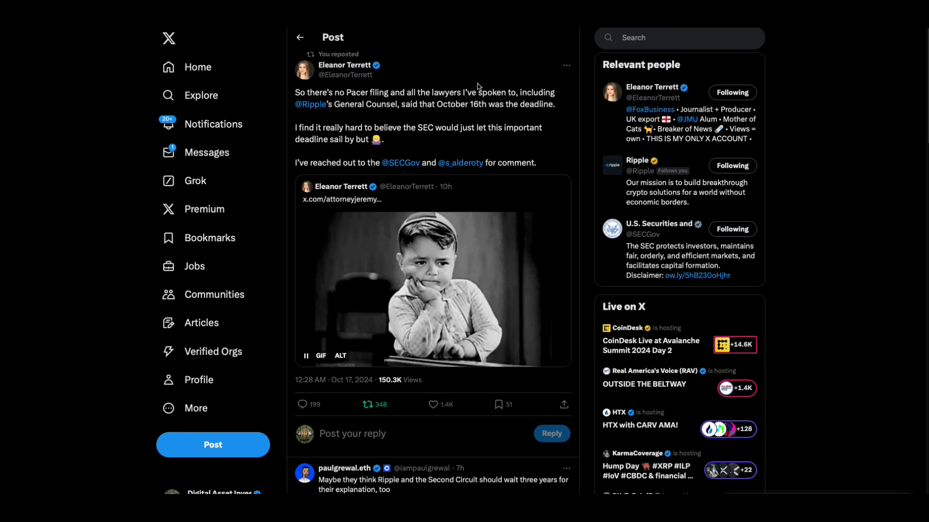
pyautogui.moveTo(438, 186)
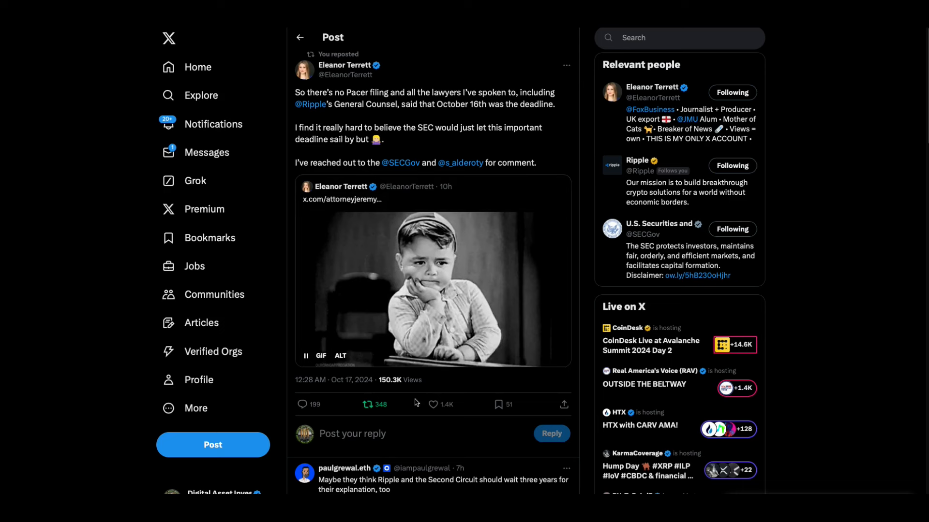
pyautogui.moveTo(386, 434)
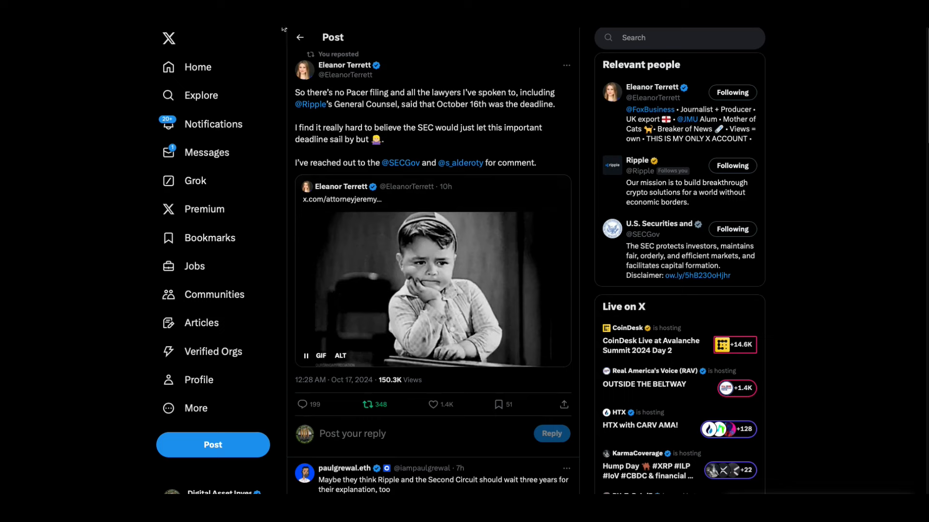
# Step: Open Jeremy Hogan's quoted post on the SEC appeal timeframe and scroll through it
pyautogui.click(341, 198)
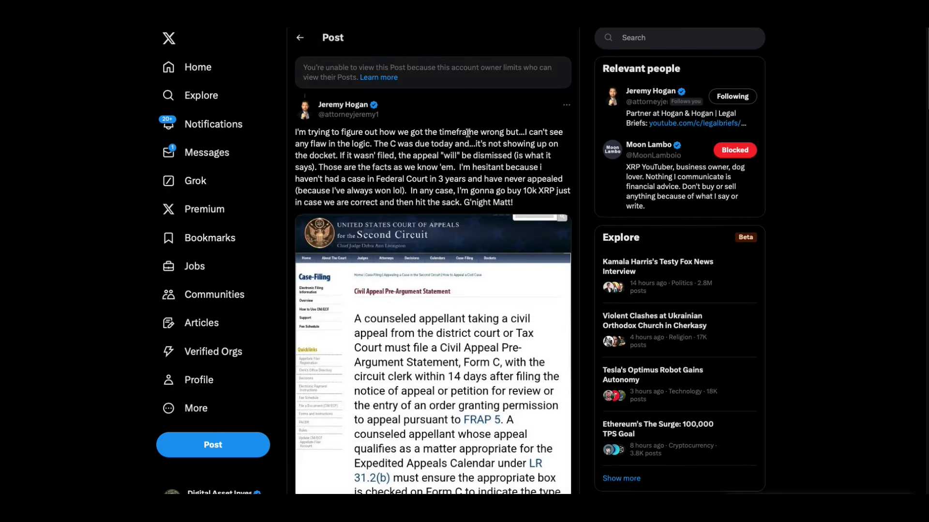
pyautogui.scroll(-3)
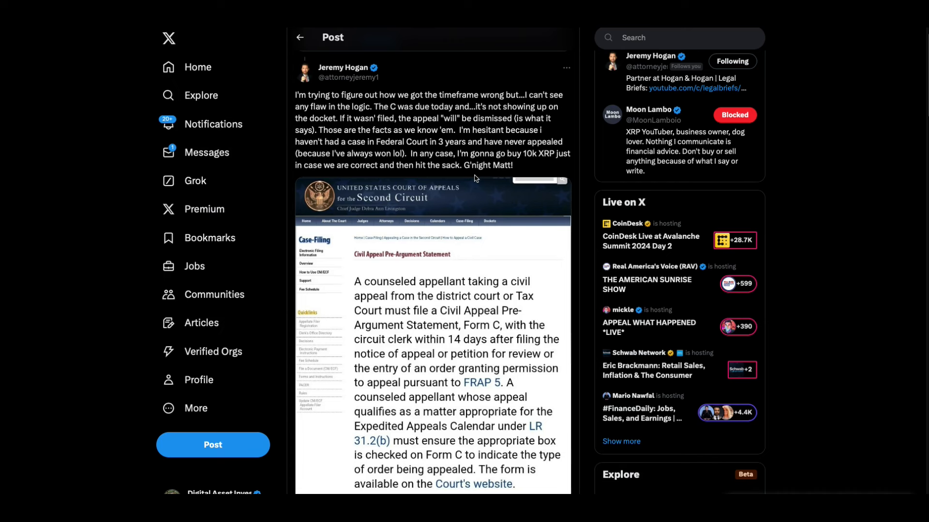
pyautogui.moveTo(517, 268)
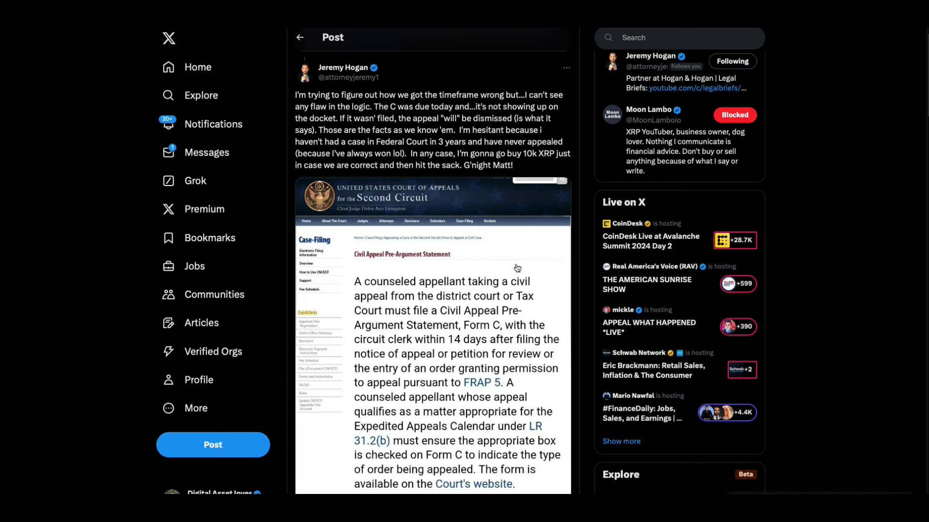
pyautogui.moveTo(485, 303)
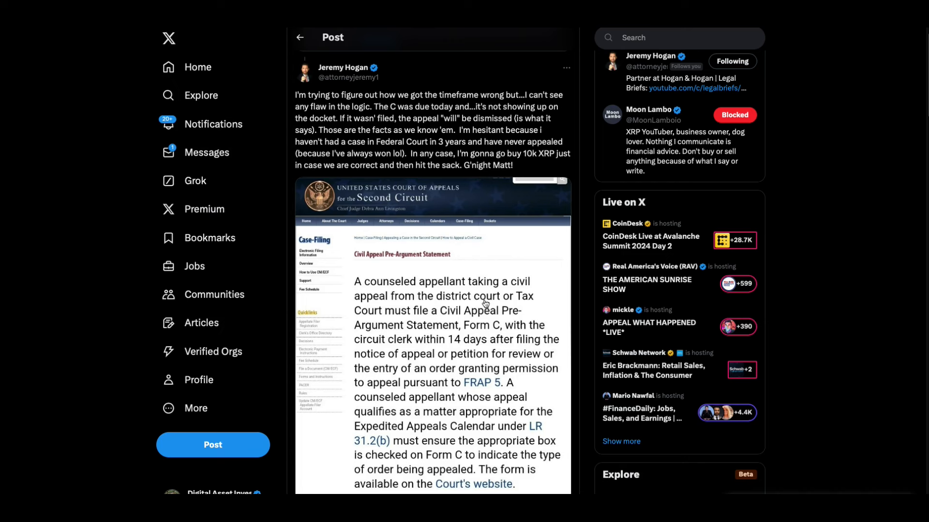
pyautogui.moveTo(428, 188)
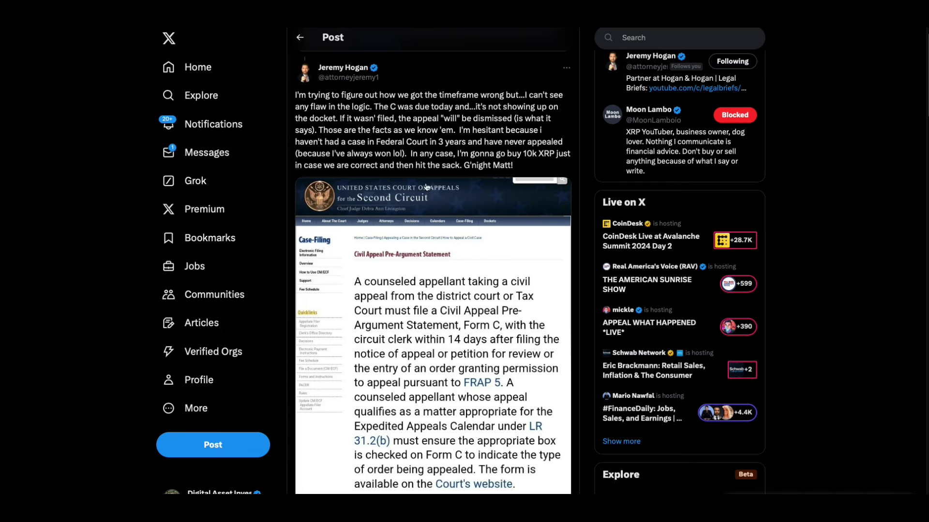
pyautogui.moveTo(277, 48)
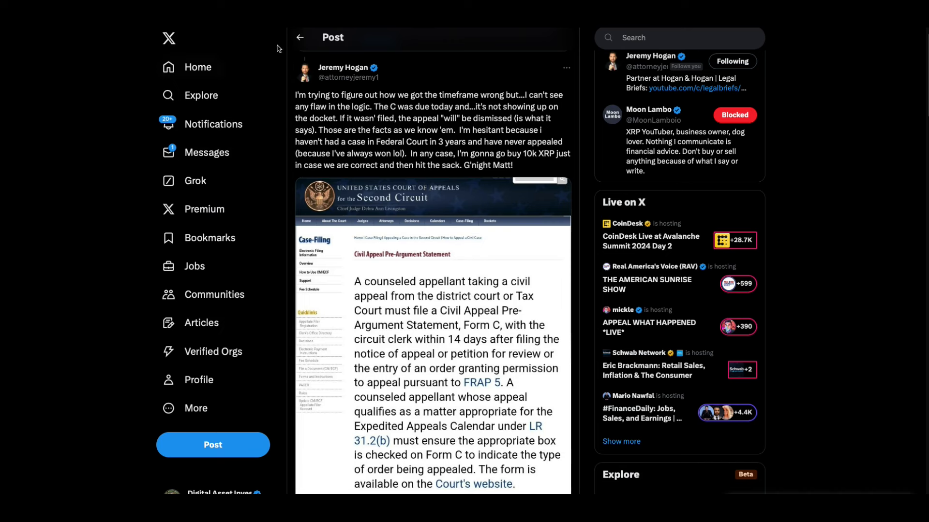
pyautogui.moveTo(447, 139)
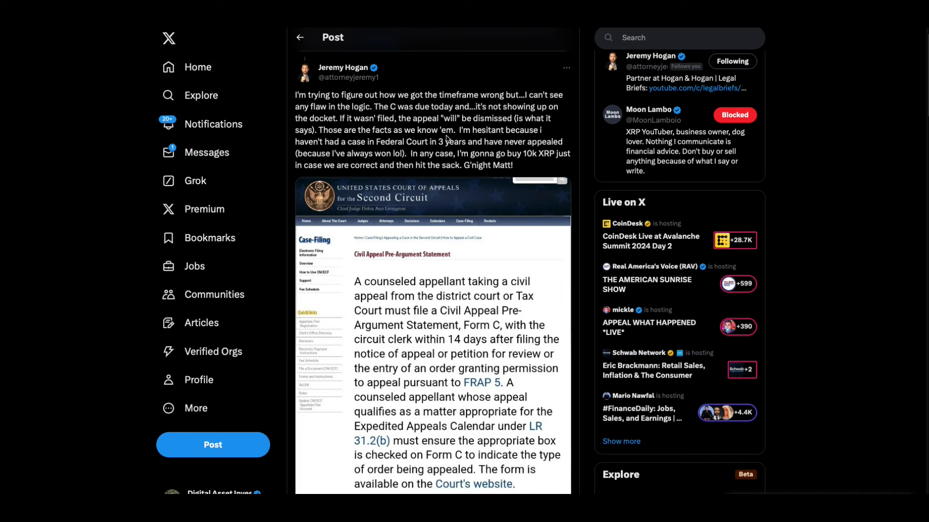
pyautogui.moveTo(341, 118)
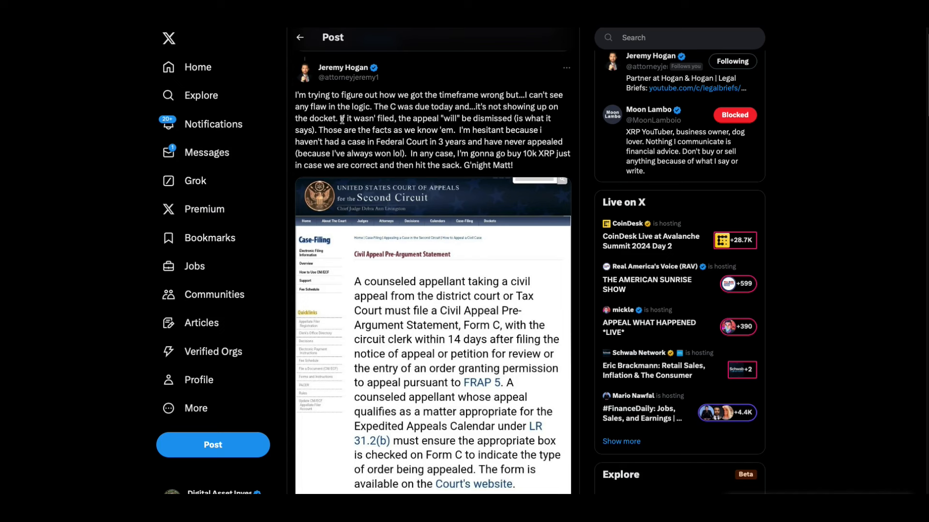
pyautogui.moveTo(514, 127)
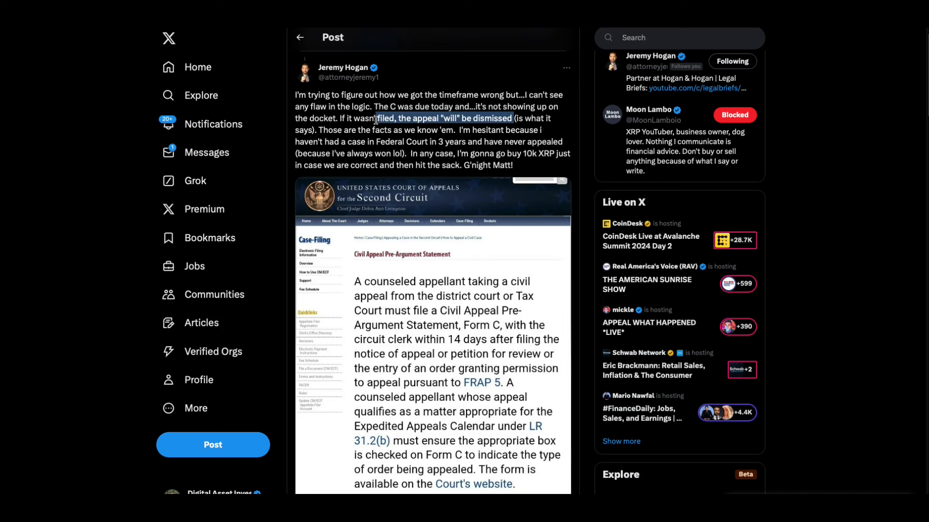
pyautogui.moveTo(340, 80)
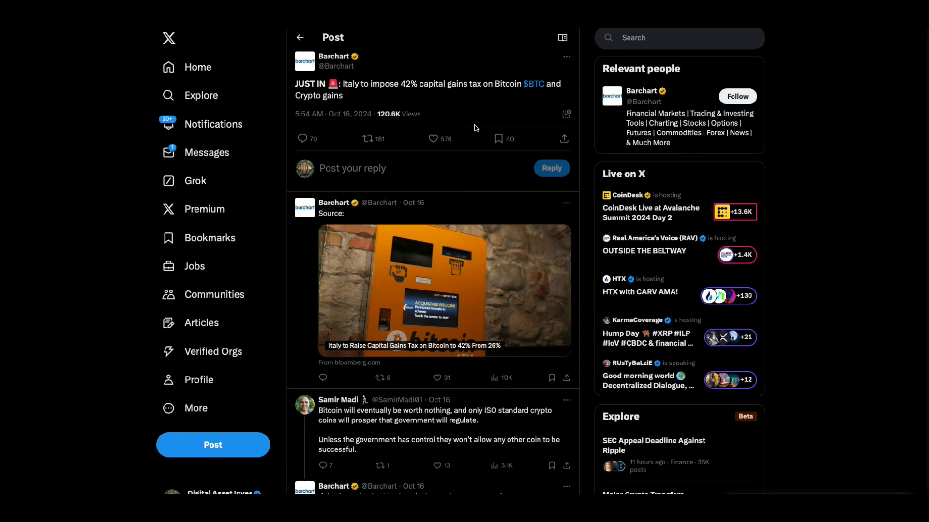
pyautogui.moveTo(479, 122)
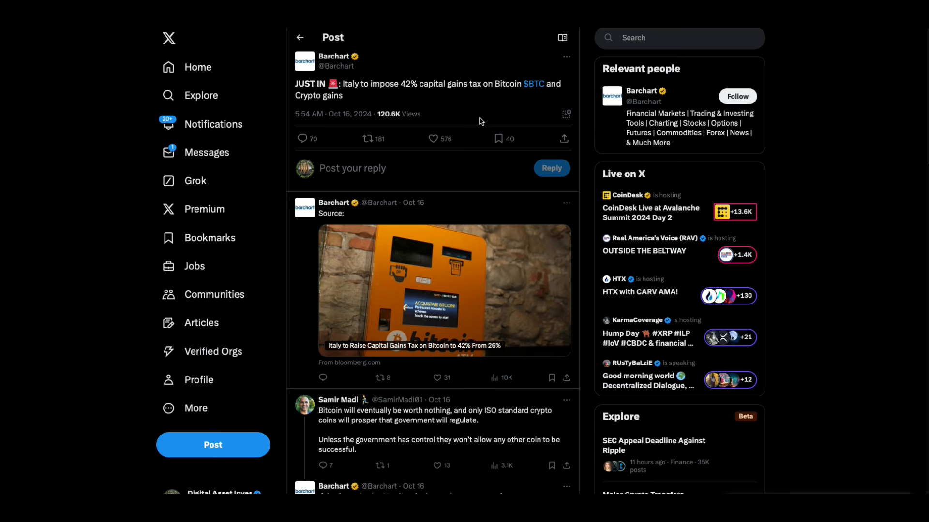
pyautogui.moveTo(492, 115)
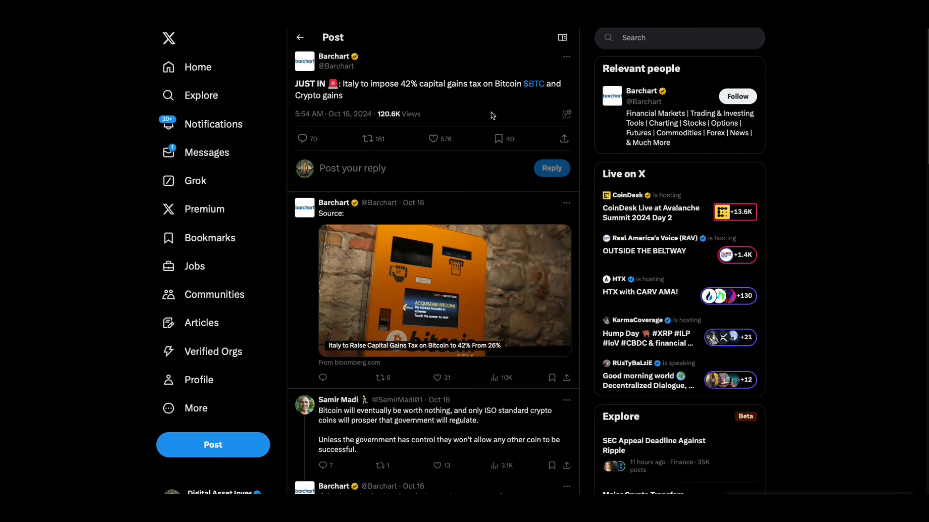
pyautogui.moveTo(538, 187)
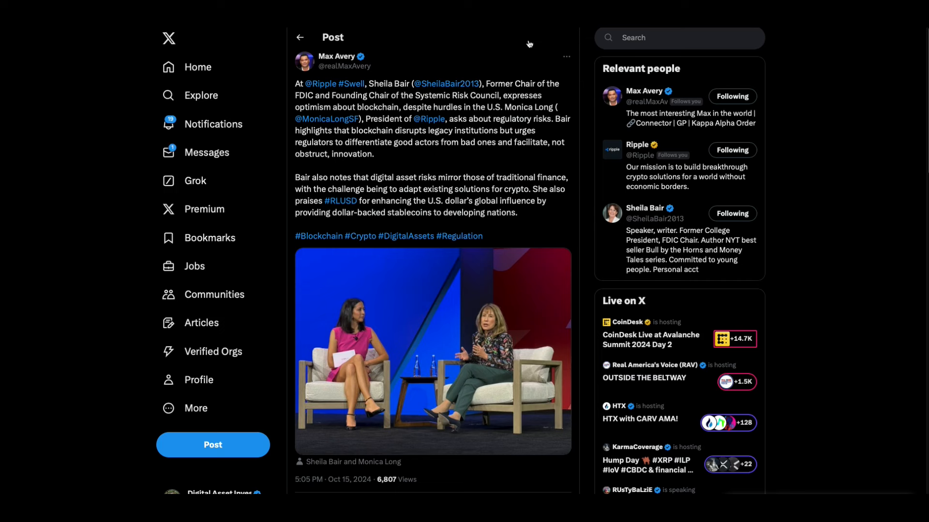
pyautogui.moveTo(492, 179)
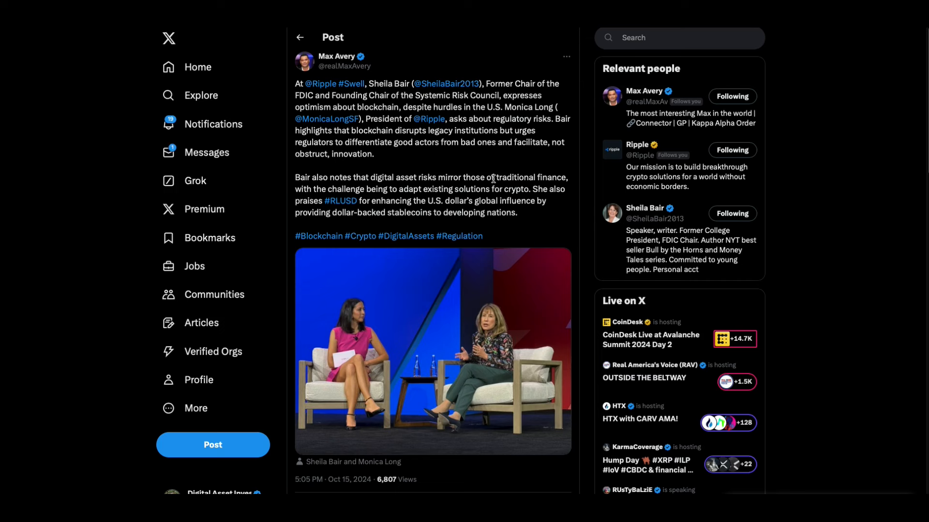
pyautogui.moveTo(494, 167)
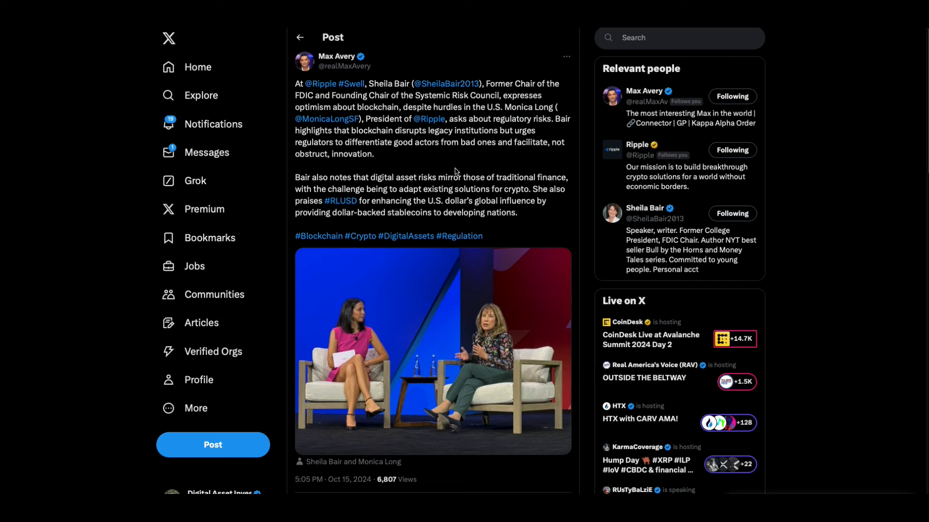
pyautogui.moveTo(468, 163)
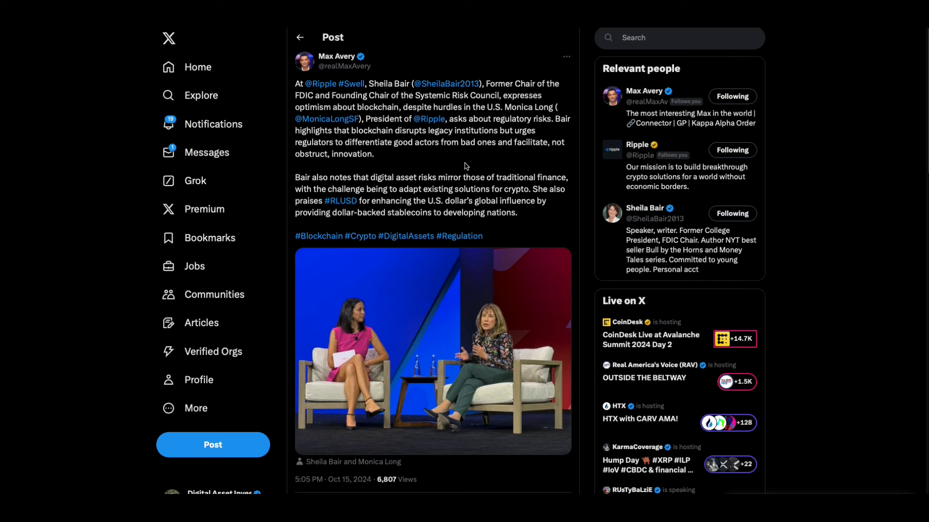
pyautogui.moveTo(378, 203)
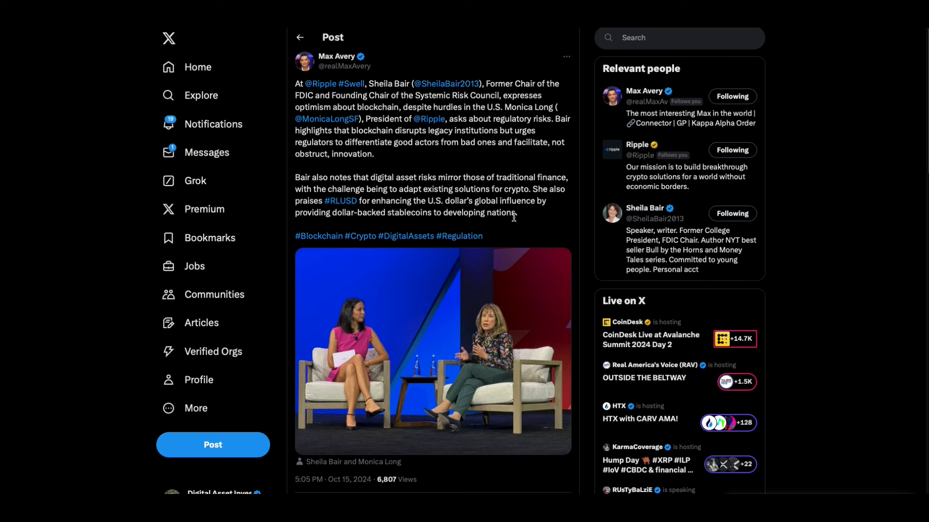
pyautogui.moveTo(556, 223)
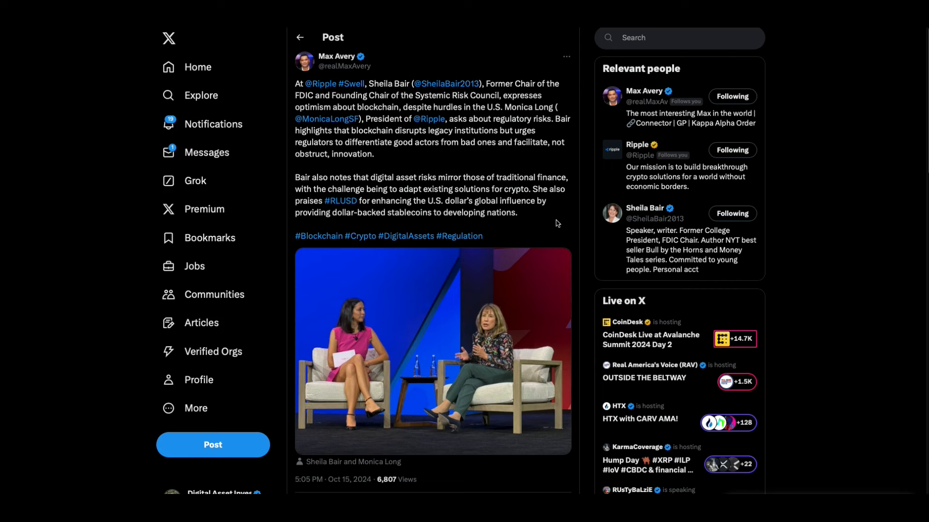
pyautogui.moveTo(531, 231)
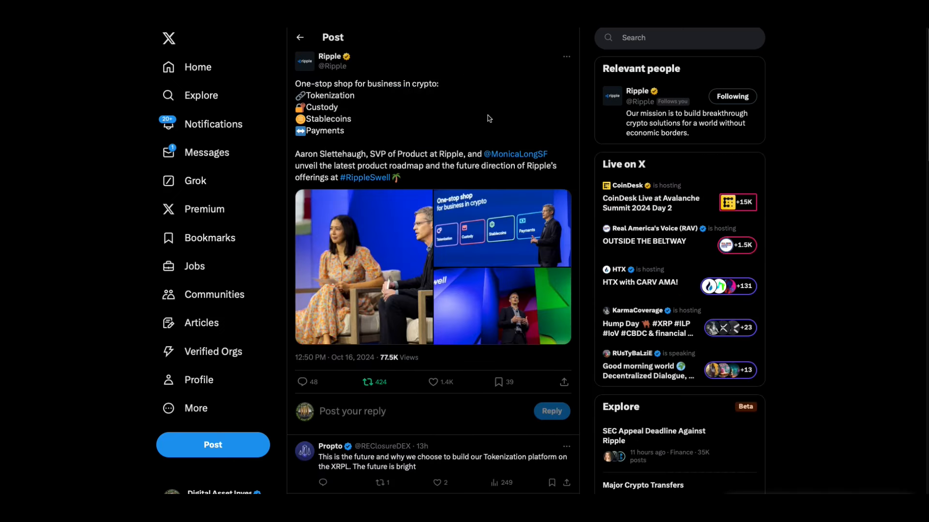
pyautogui.moveTo(419, 138)
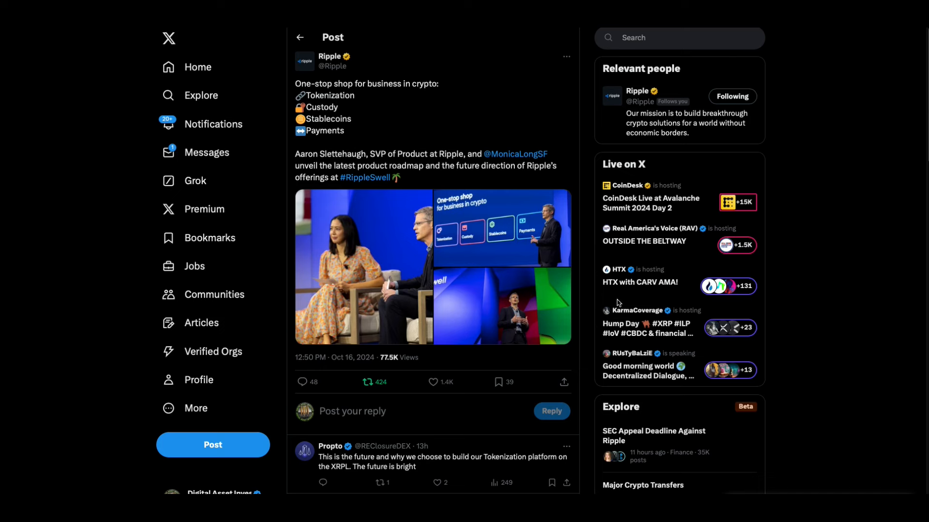
pyautogui.moveTo(594, 295)
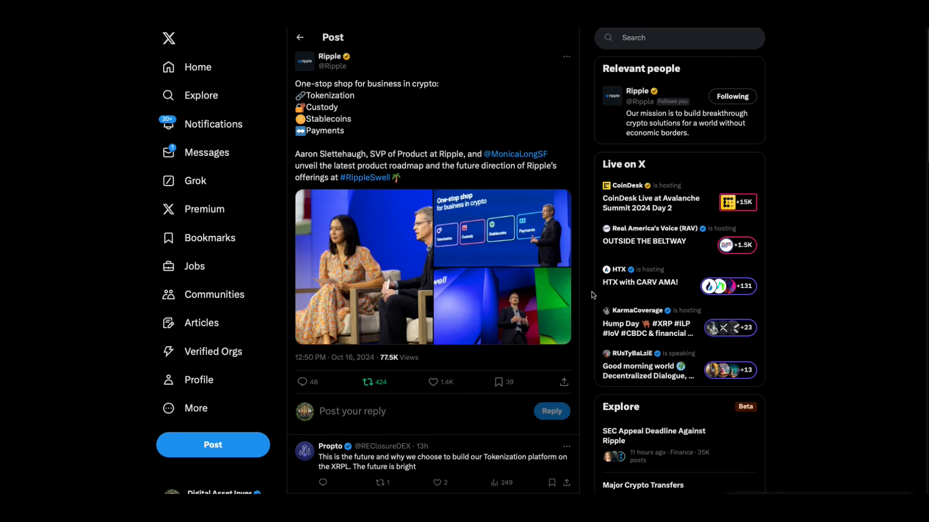
pyautogui.moveTo(354, 120)
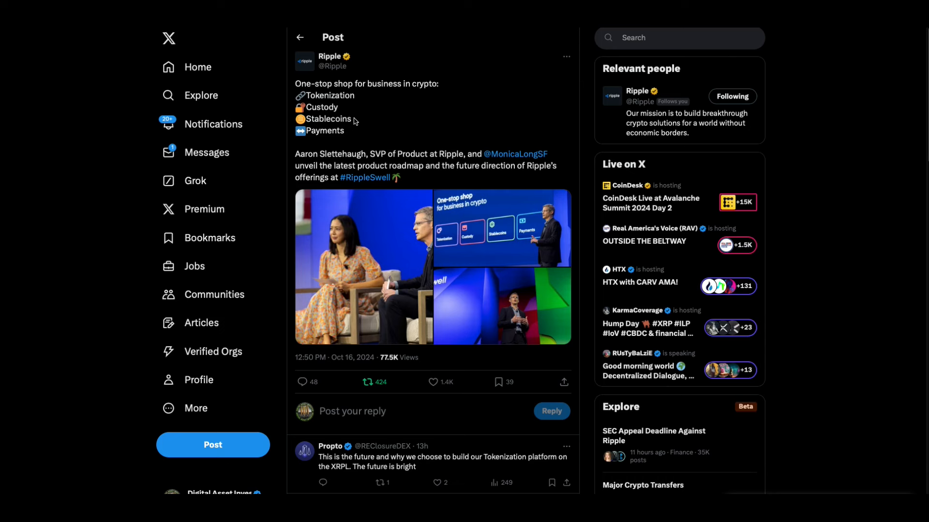
pyautogui.moveTo(360, 131)
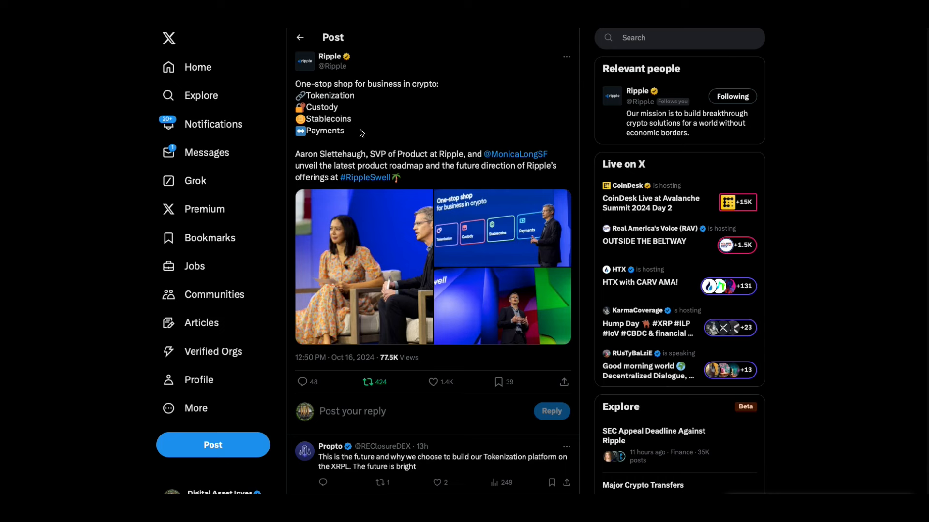
pyautogui.moveTo(441, 184)
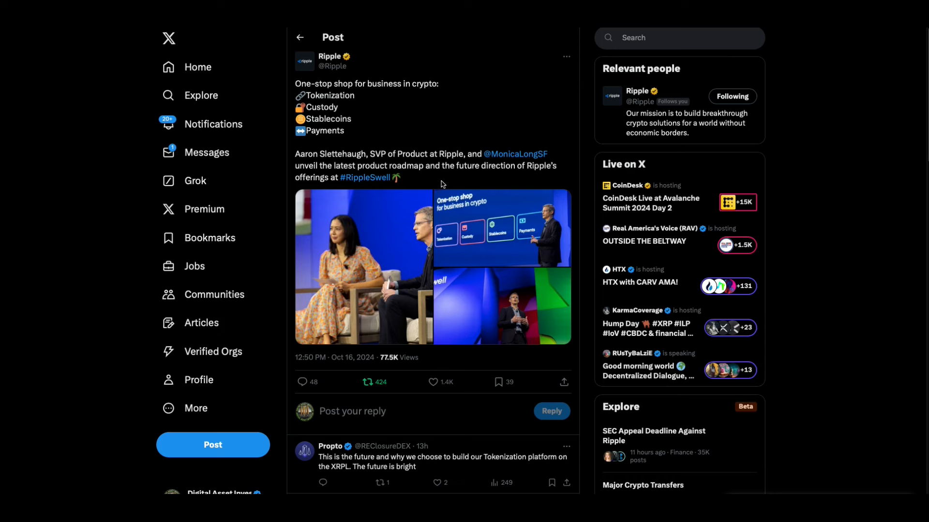
pyautogui.moveTo(407, 173)
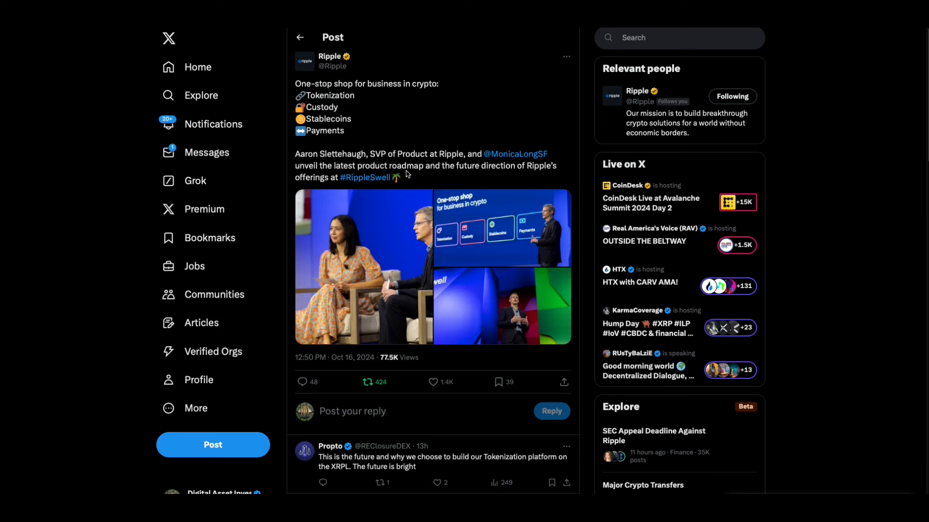
pyautogui.moveTo(437, 181)
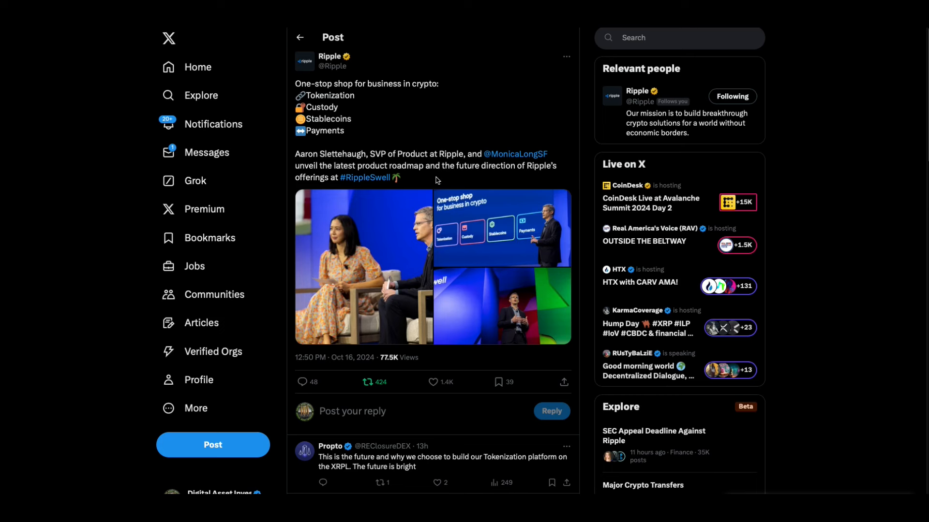
pyautogui.moveTo(481, 193)
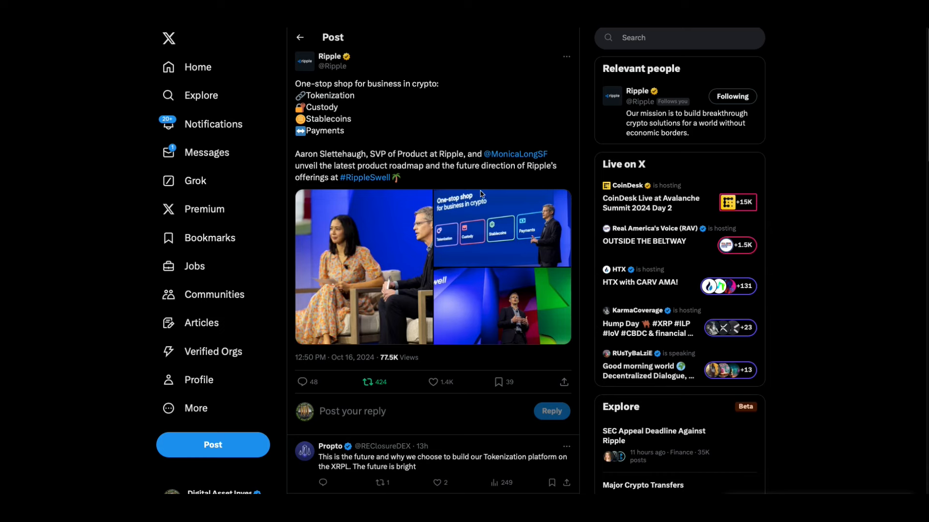
pyautogui.moveTo(496, 229)
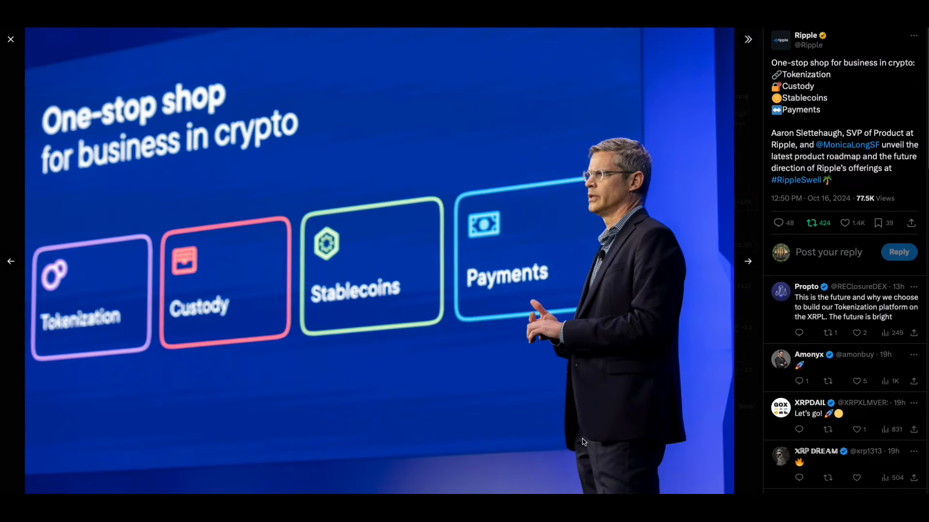
# Step: Leave the one-stop-shop post for Ripple's post on evolving crypto scams
pyautogui.click(11, 38)
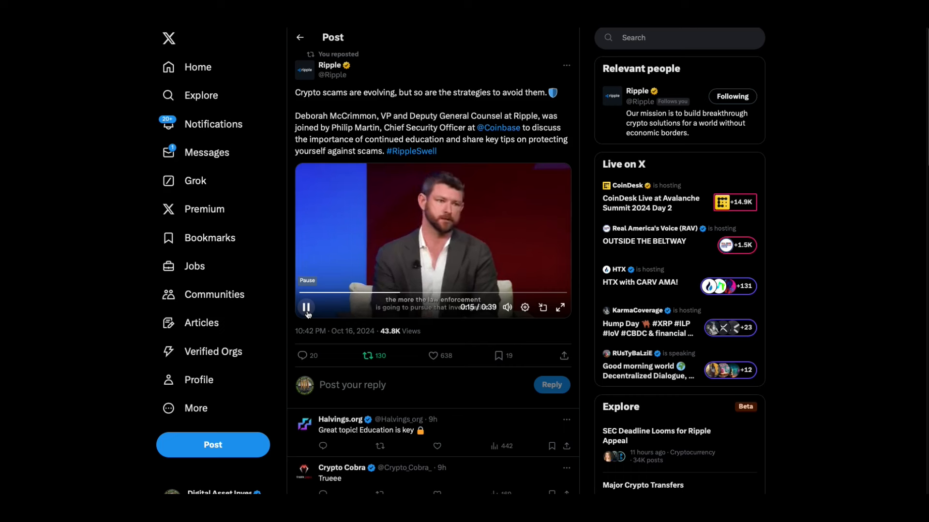
# Step: Pause Ripple's crypto-scams video about 16 seconds in
pyautogui.click(306, 307)
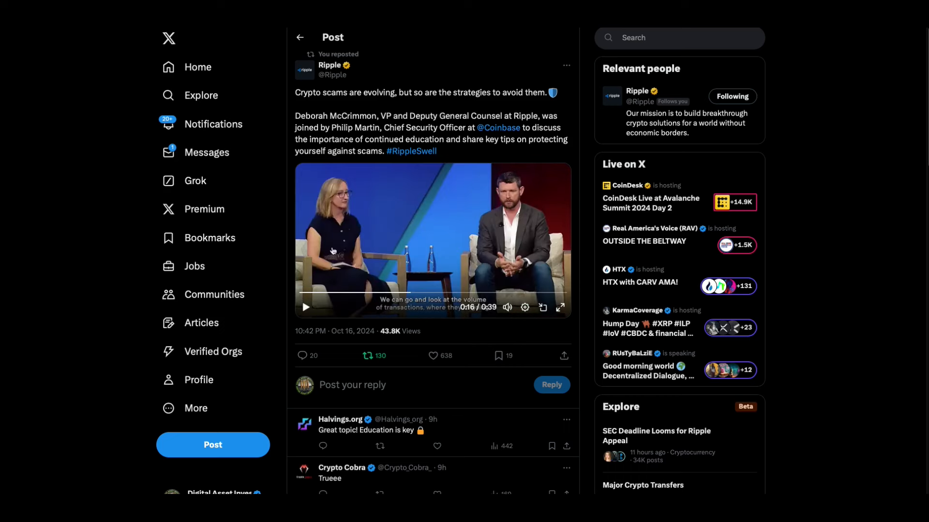
pyautogui.moveTo(495, 110)
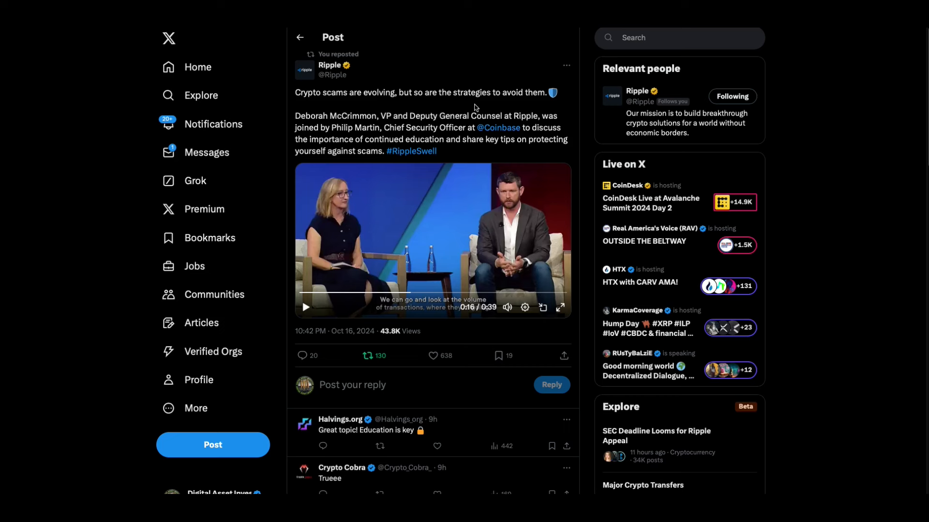
pyautogui.moveTo(475, 108)
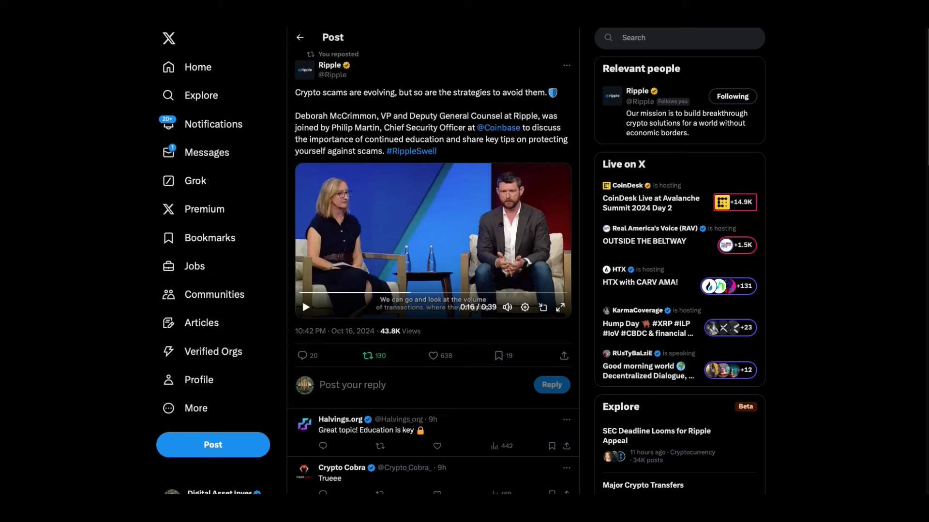